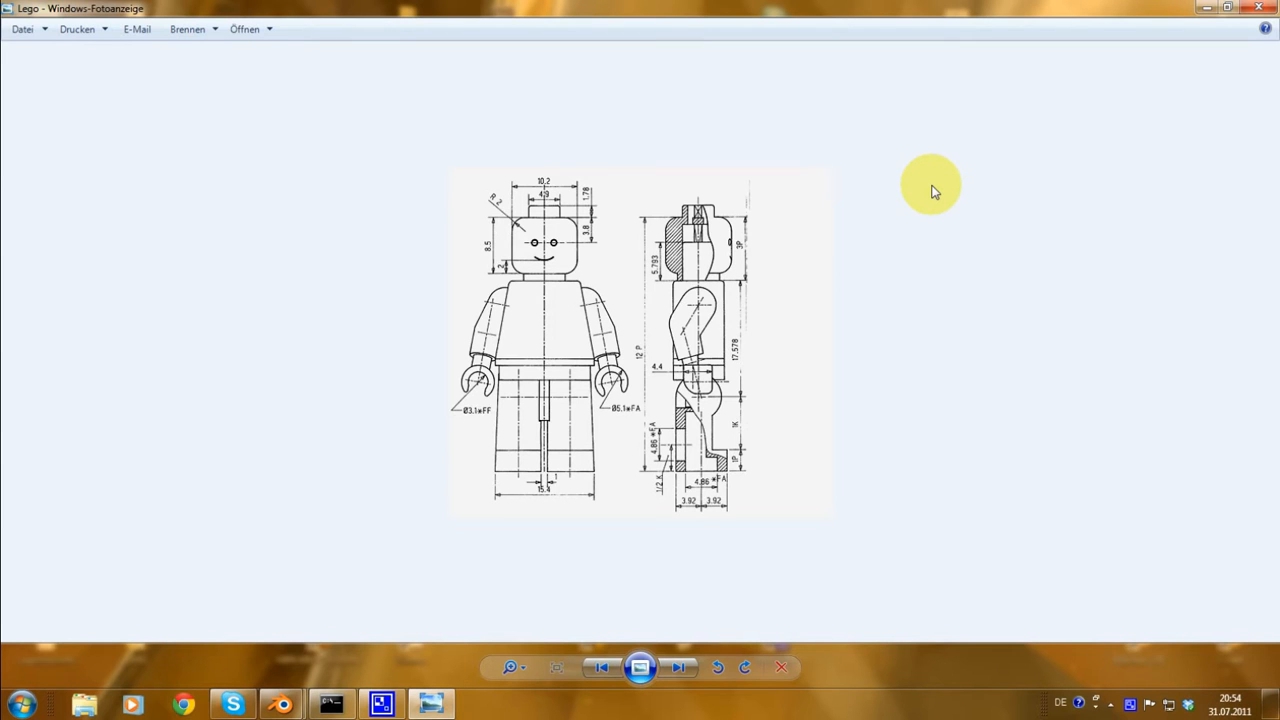
{"action": "mouse_move", "coordinate": [898, 186]}
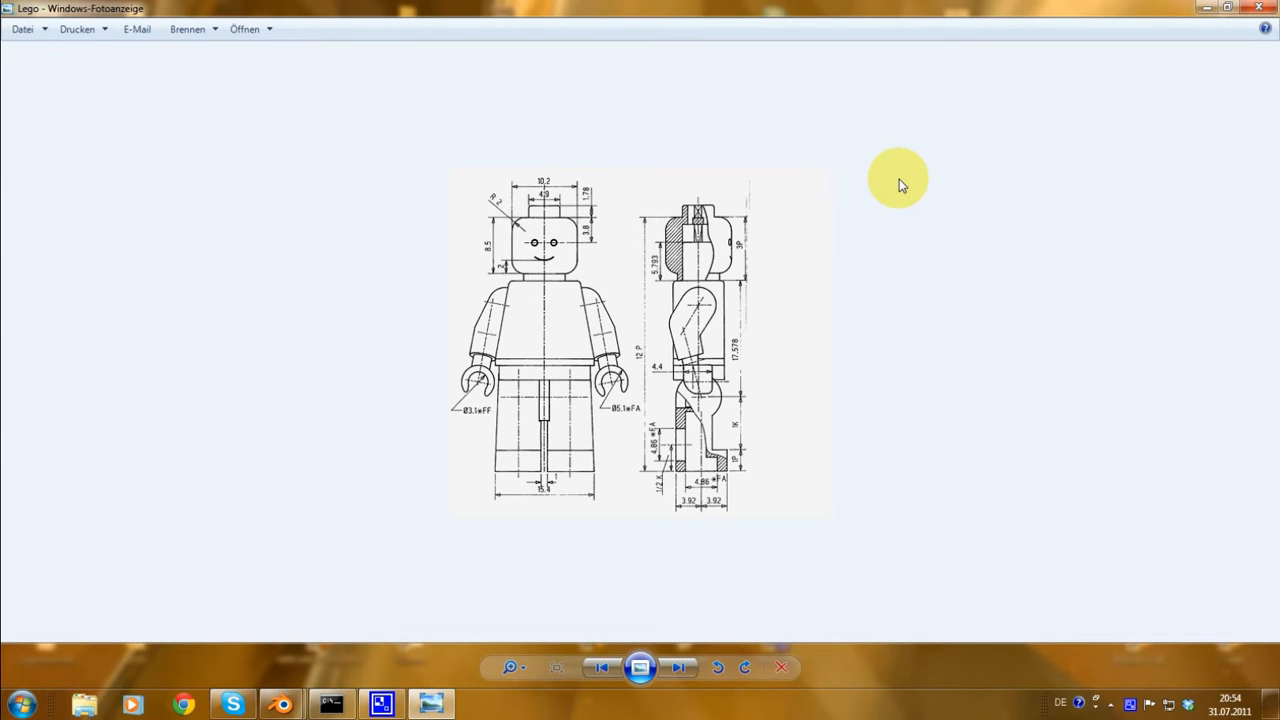
{"action": "mouse_move", "coordinate": [858, 207]}
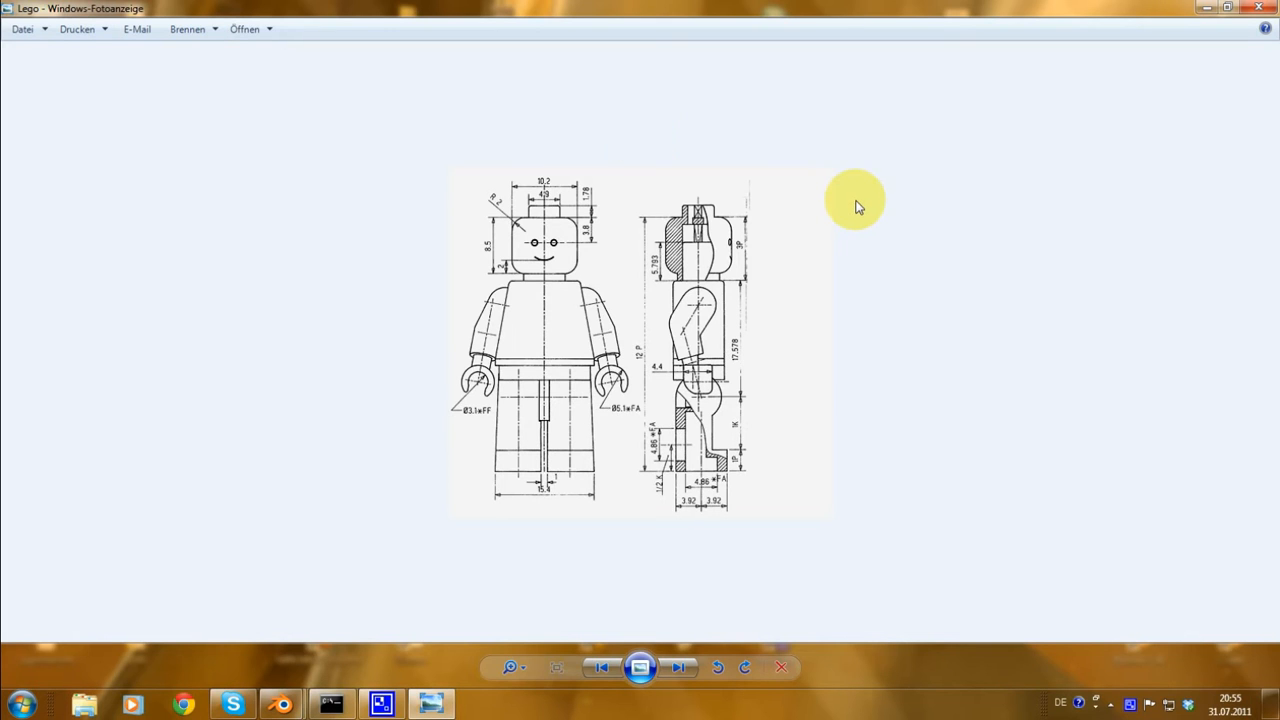
{"action": "mouse_move", "coordinate": [375, 205]}
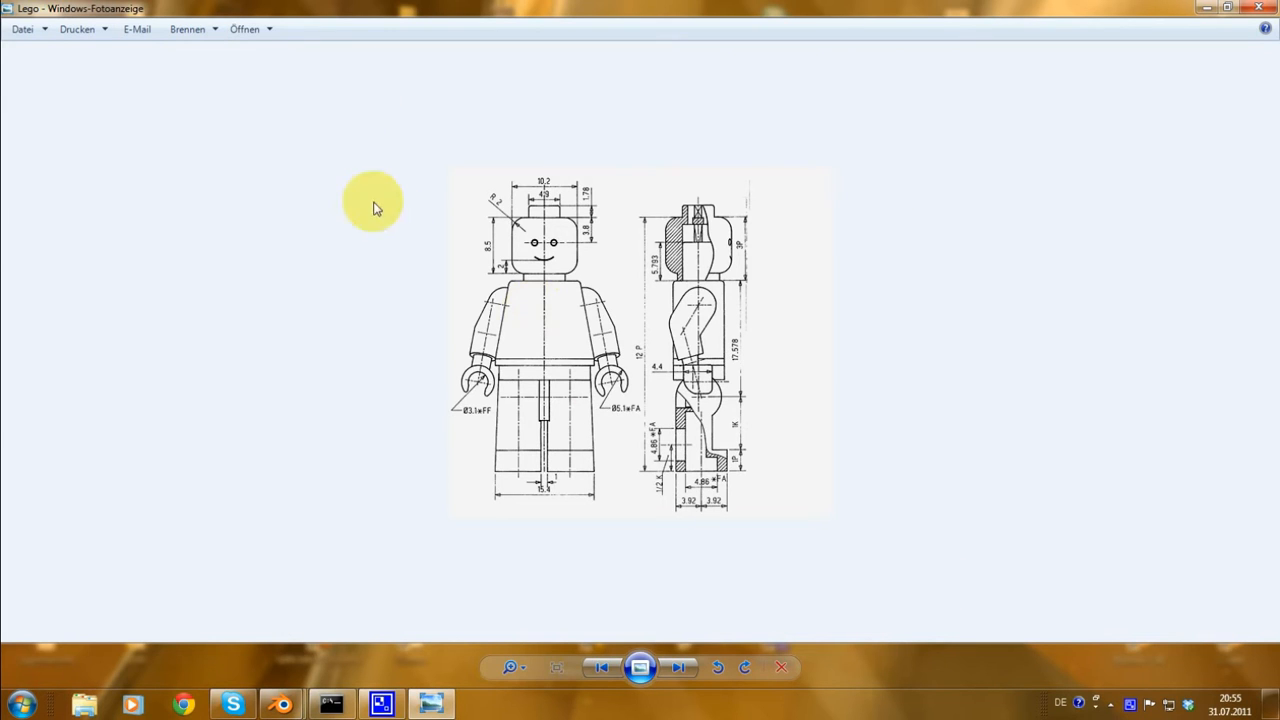
{"action": "mouse_move", "coordinate": [548, 272]}
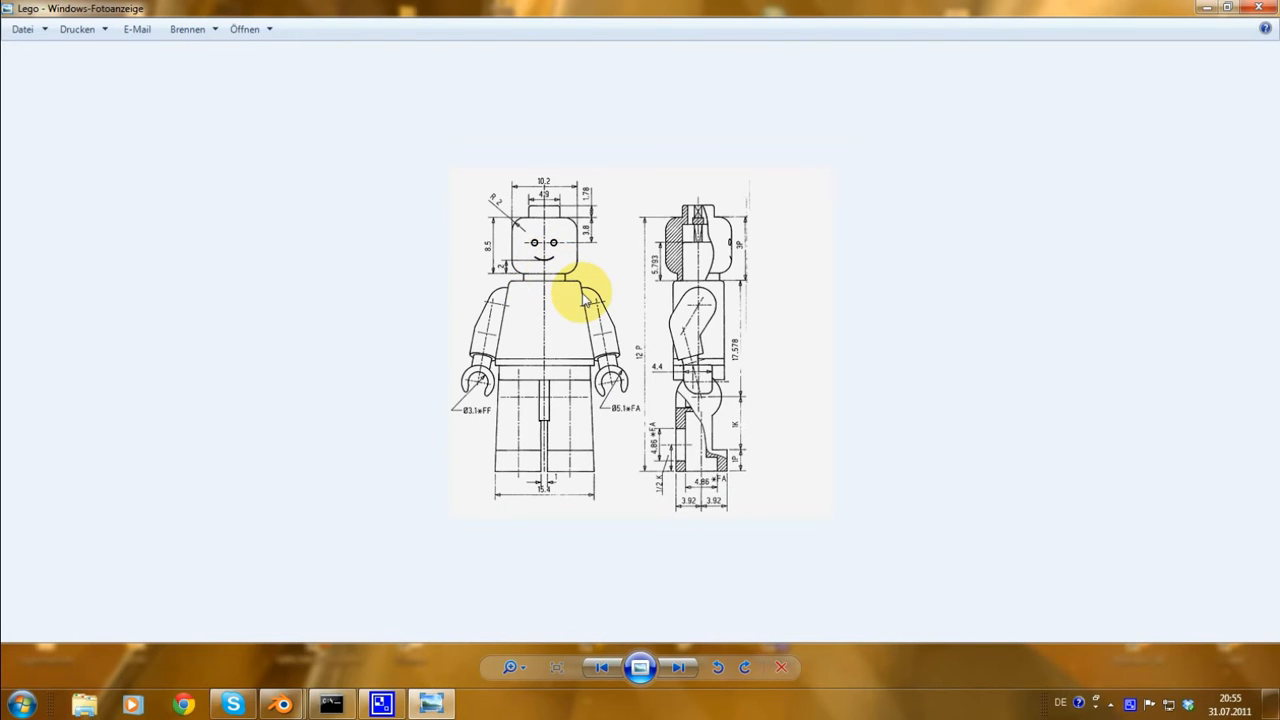
{"action": "mouse_move", "coordinate": [575, 383]}
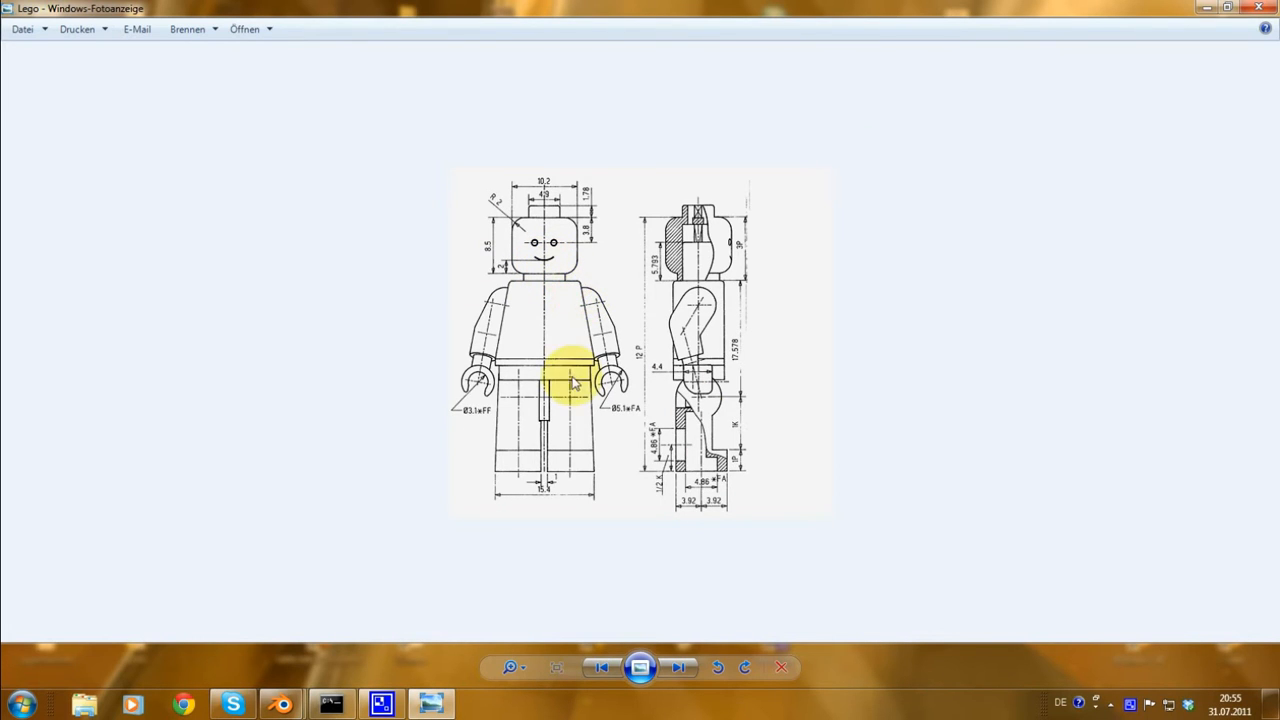
{"action": "mouse_move", "coordinate": [470, 270]}
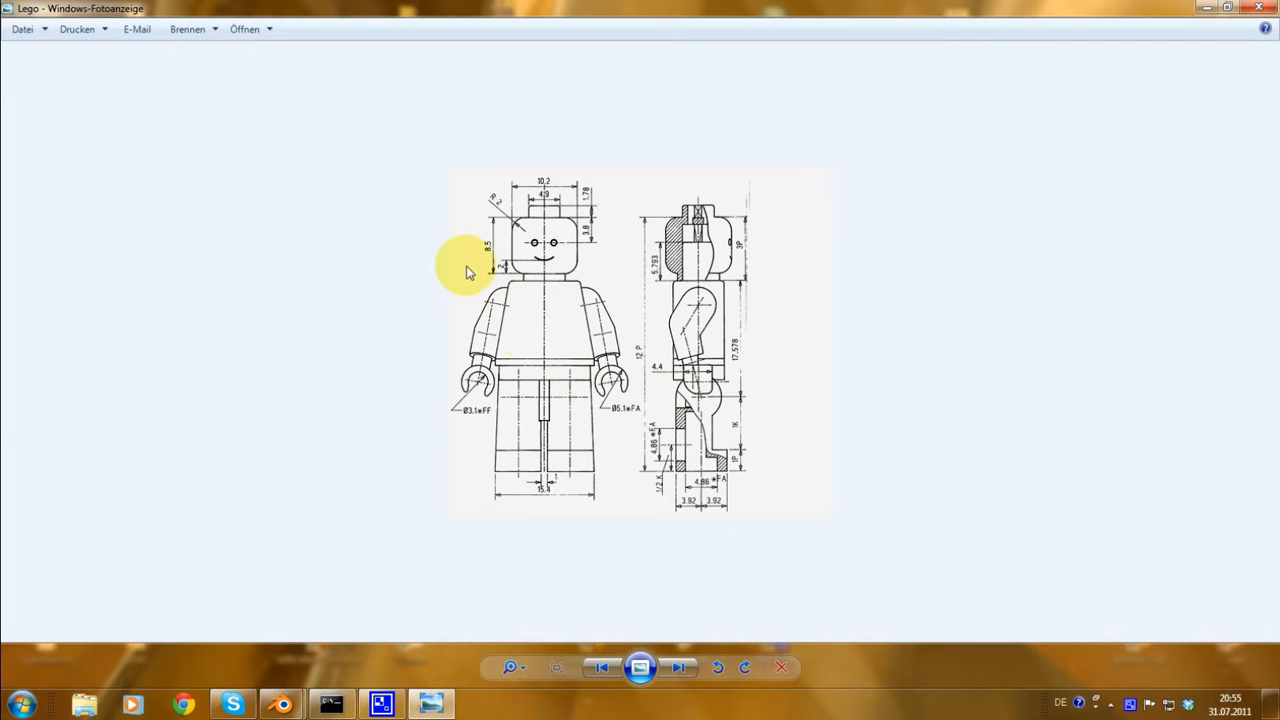
{"action": "mouse_move", "coordinate": [375, 312]}
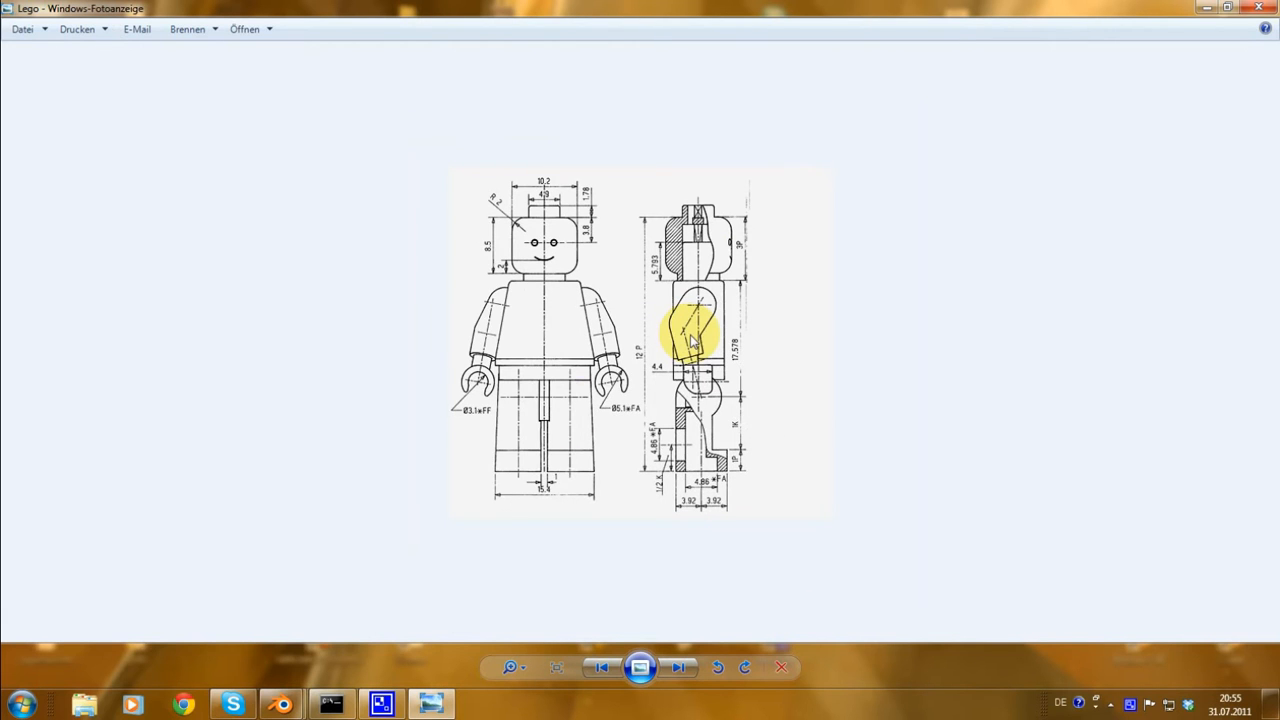
{"action": "mouse_move", "coordinate": [658, 320]}
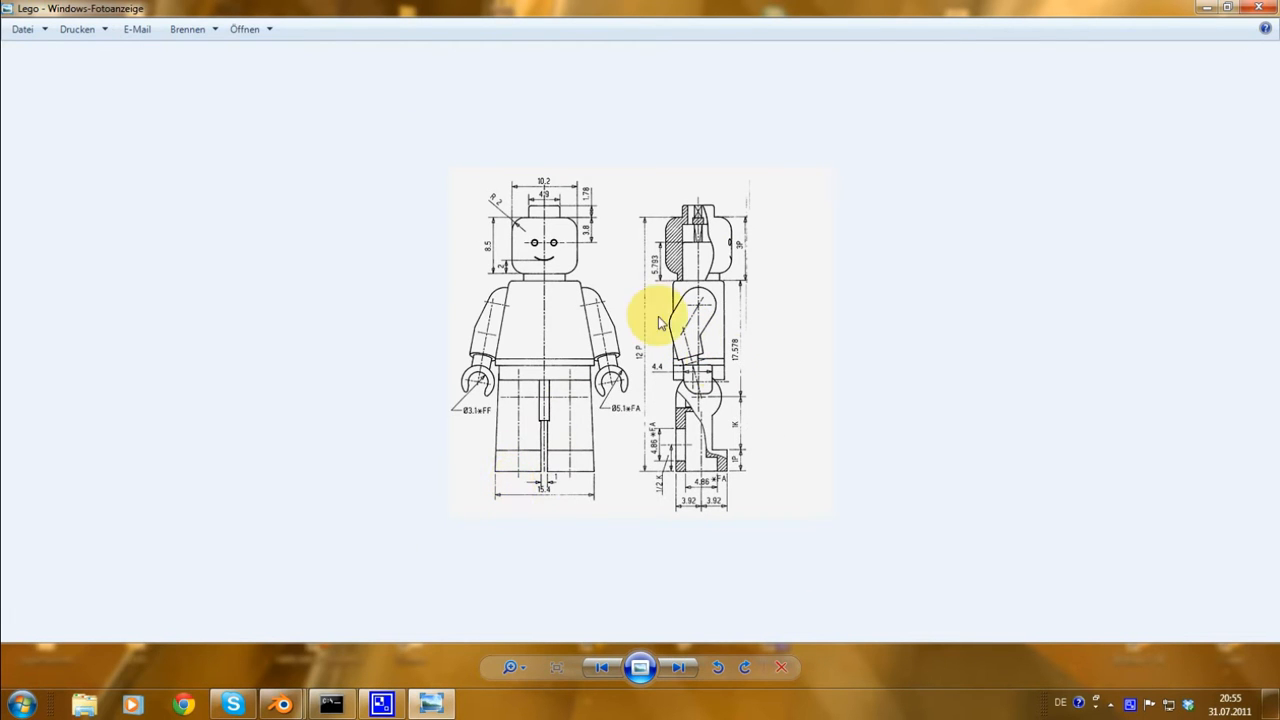
{"action": "mouse_move", "coordinate": [643, 342]}
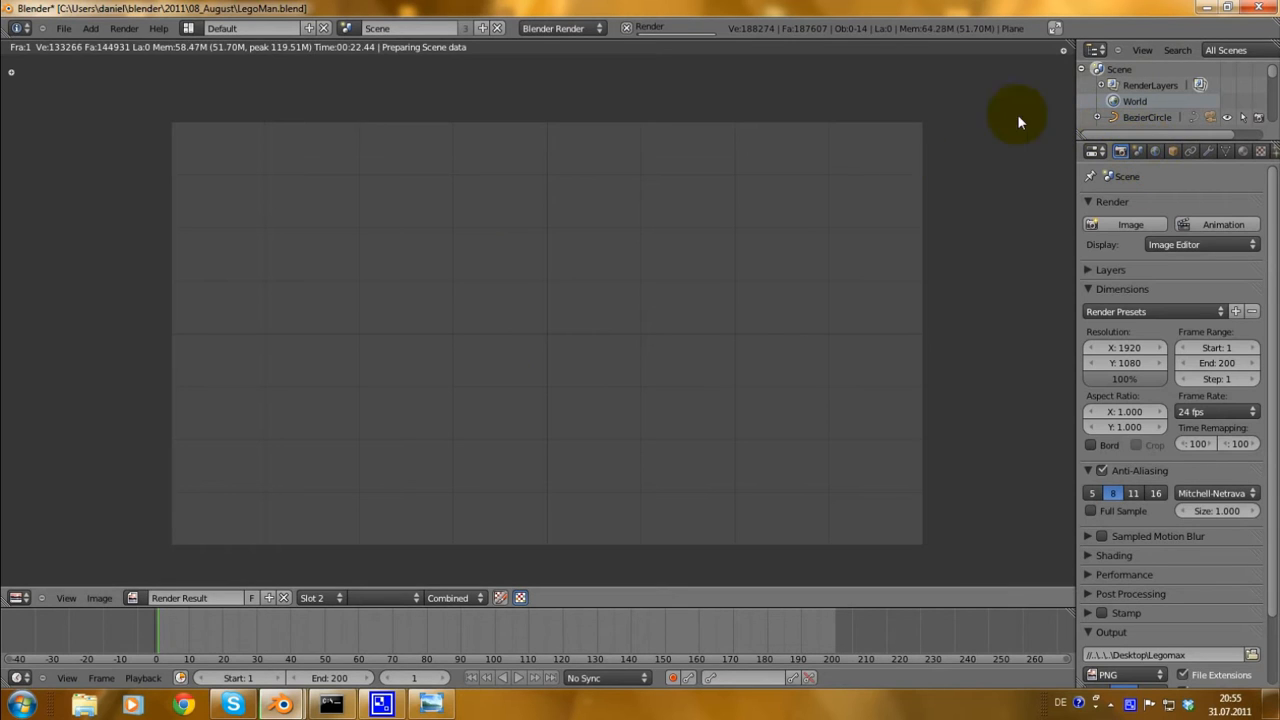
{"action": "mouse_move", "coordinate": [735, 248]}
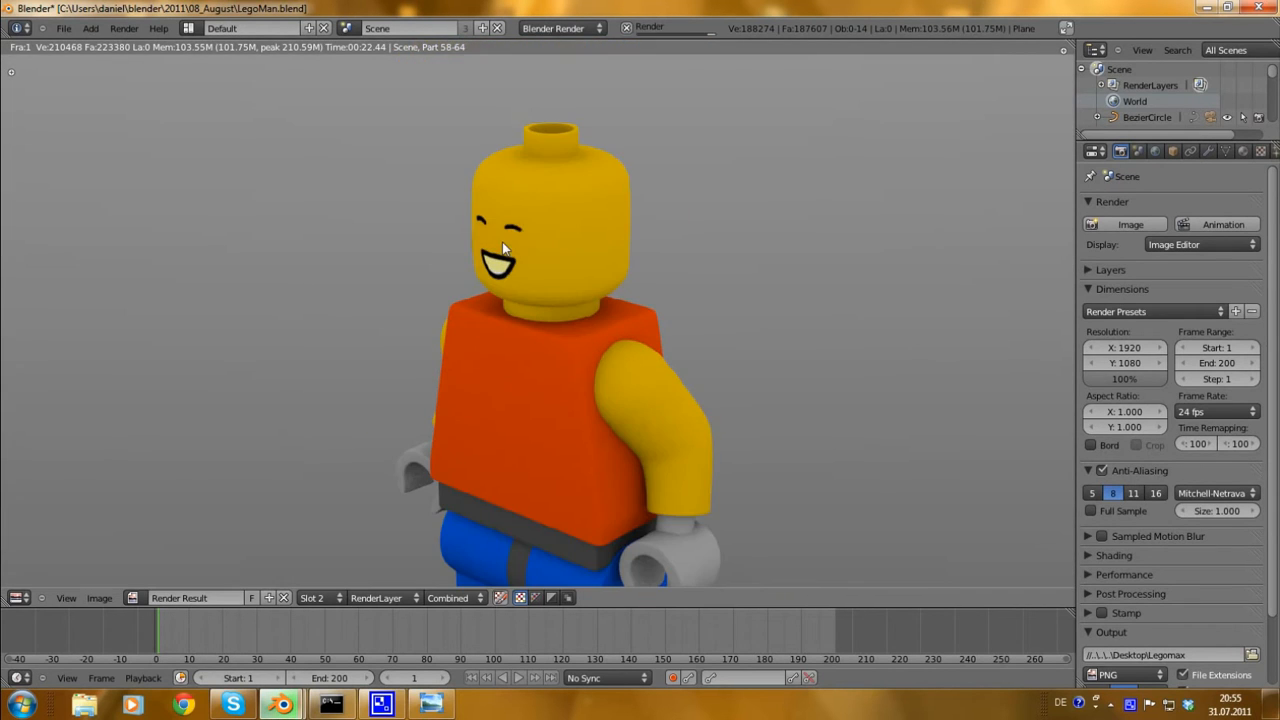
Render the minifigure, view the composited result, and show the Compositing layout's RGB Curves node tree.
{"action": "left_click", "coordinate": [384, 598]}
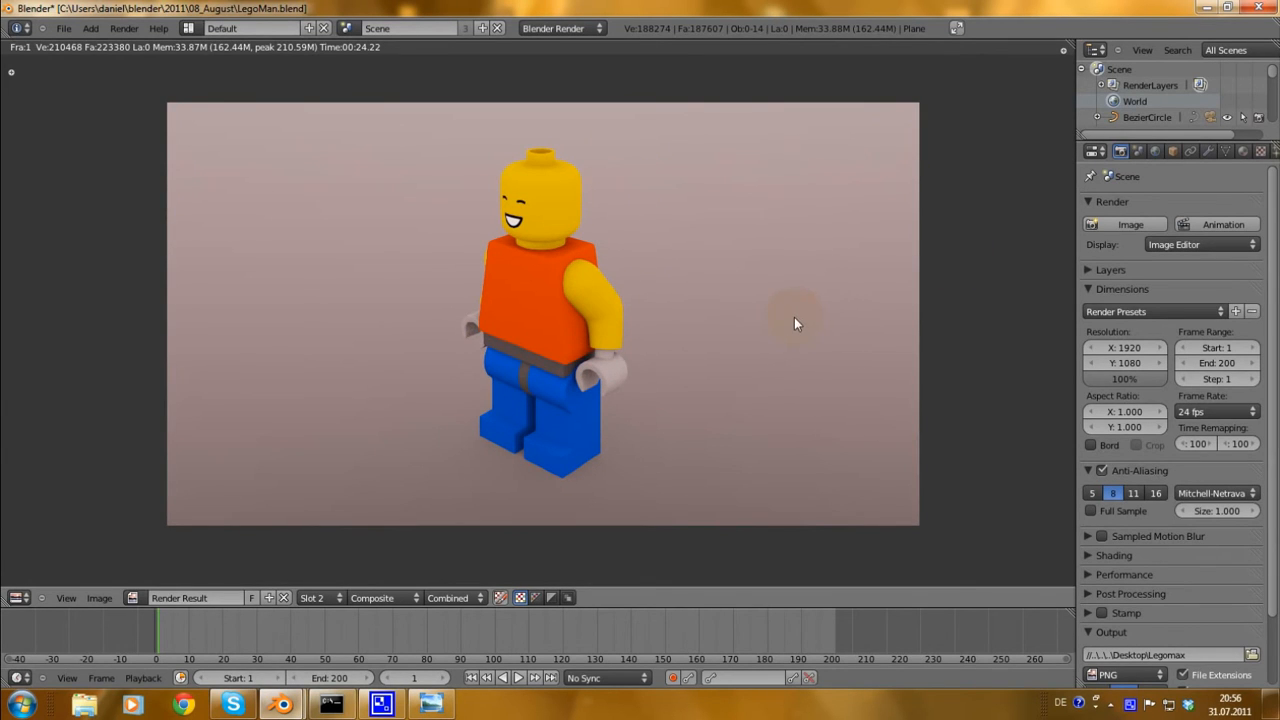
{"action": "left_click", "coordinate": [18, 597]}
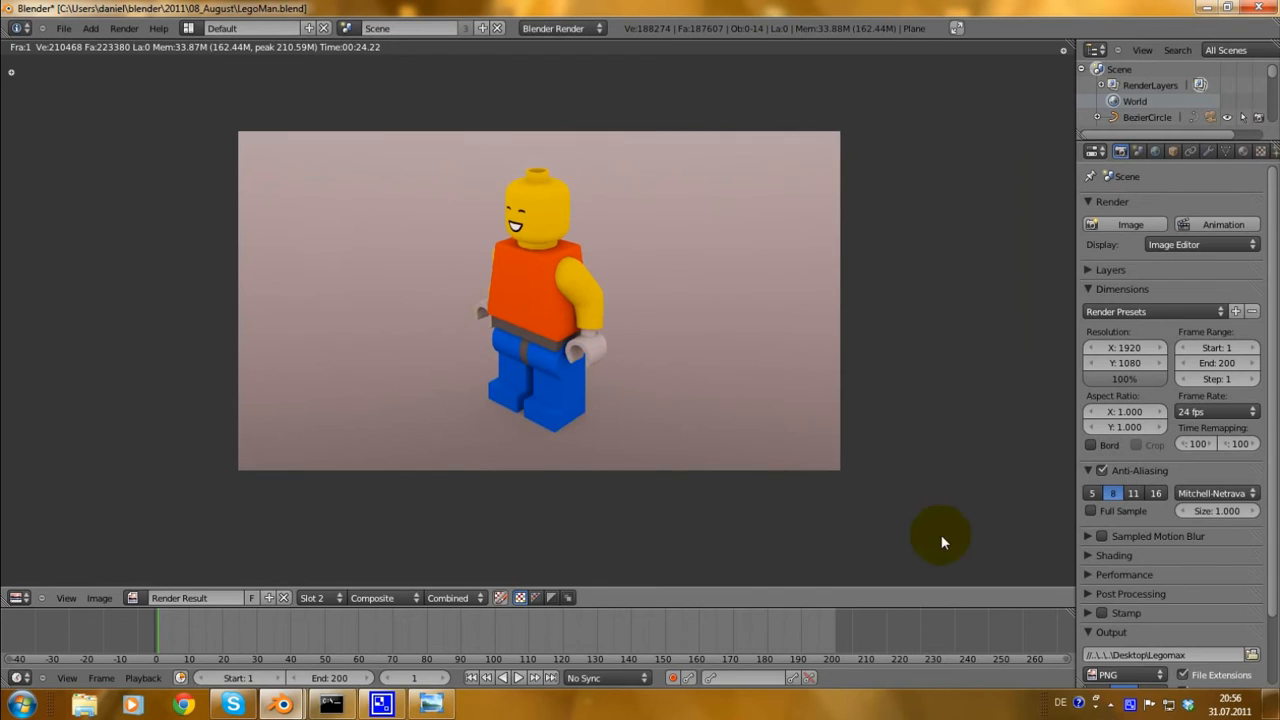
{"action": "mouse_move", "coordinate": [593, 348]}
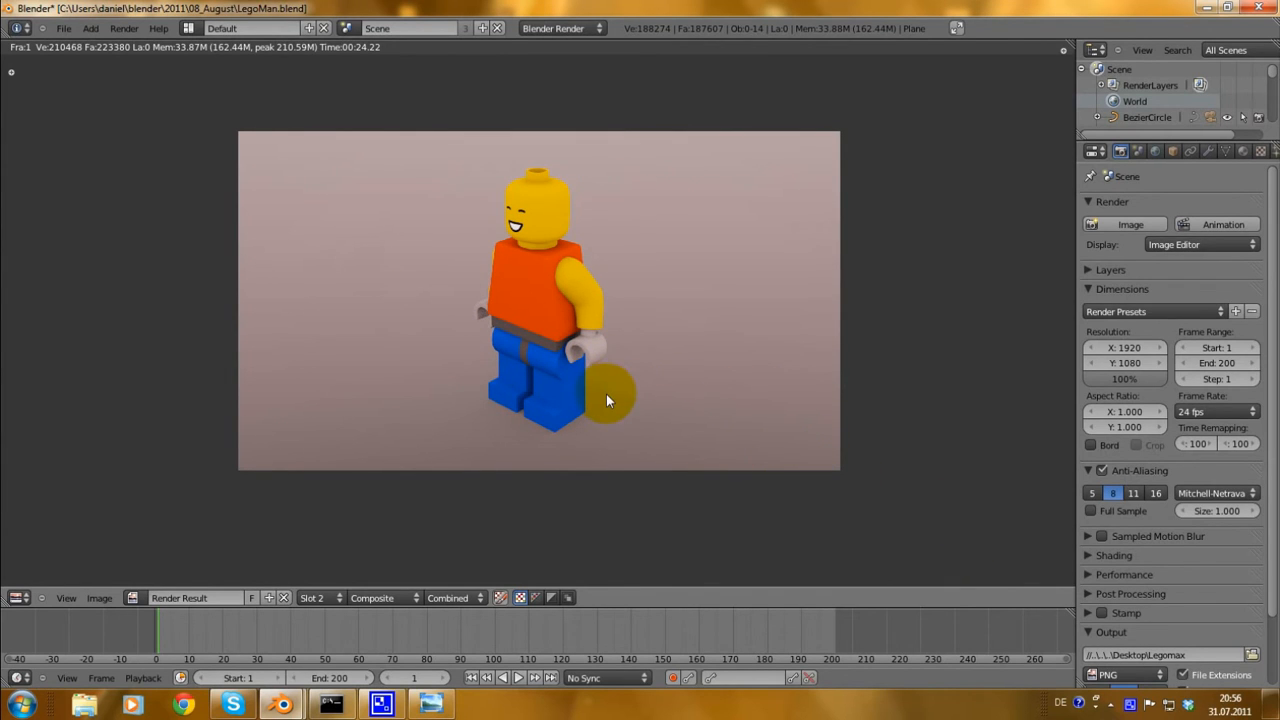
{"action": "mouse_move", "coordinate": [808, 244]}
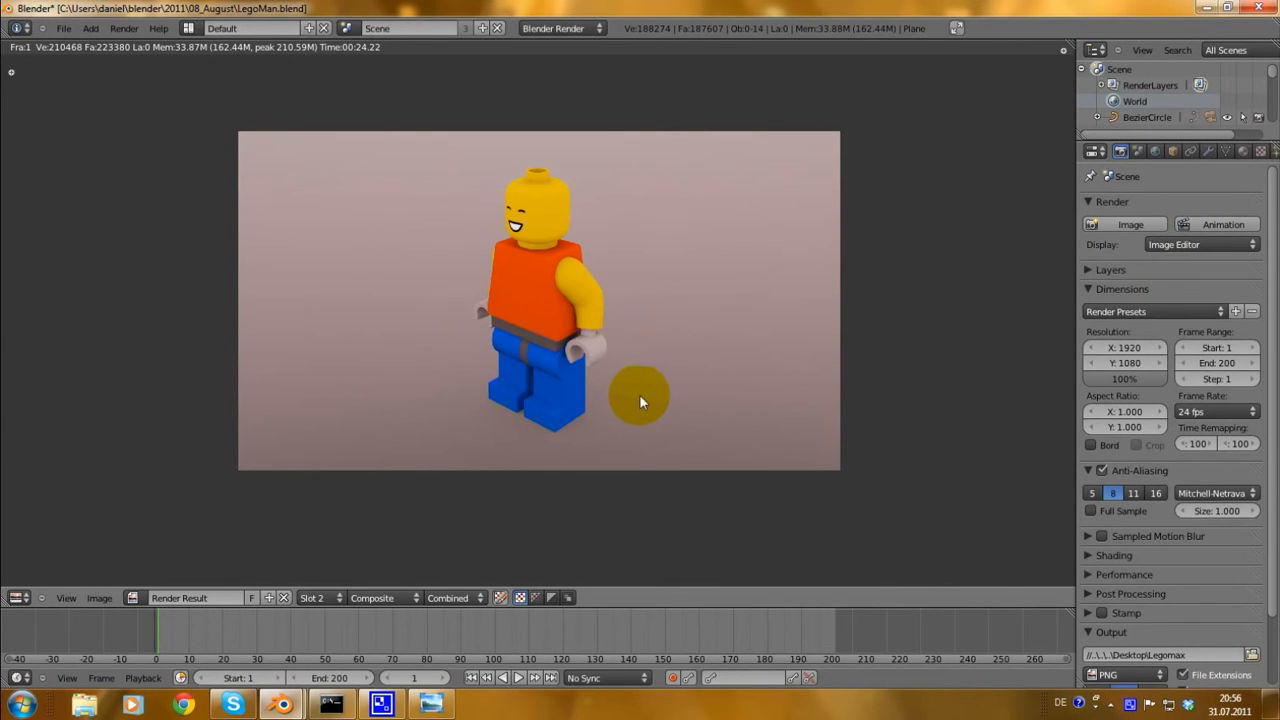
{"action": "left_click", "coordinate": [250, 28]}
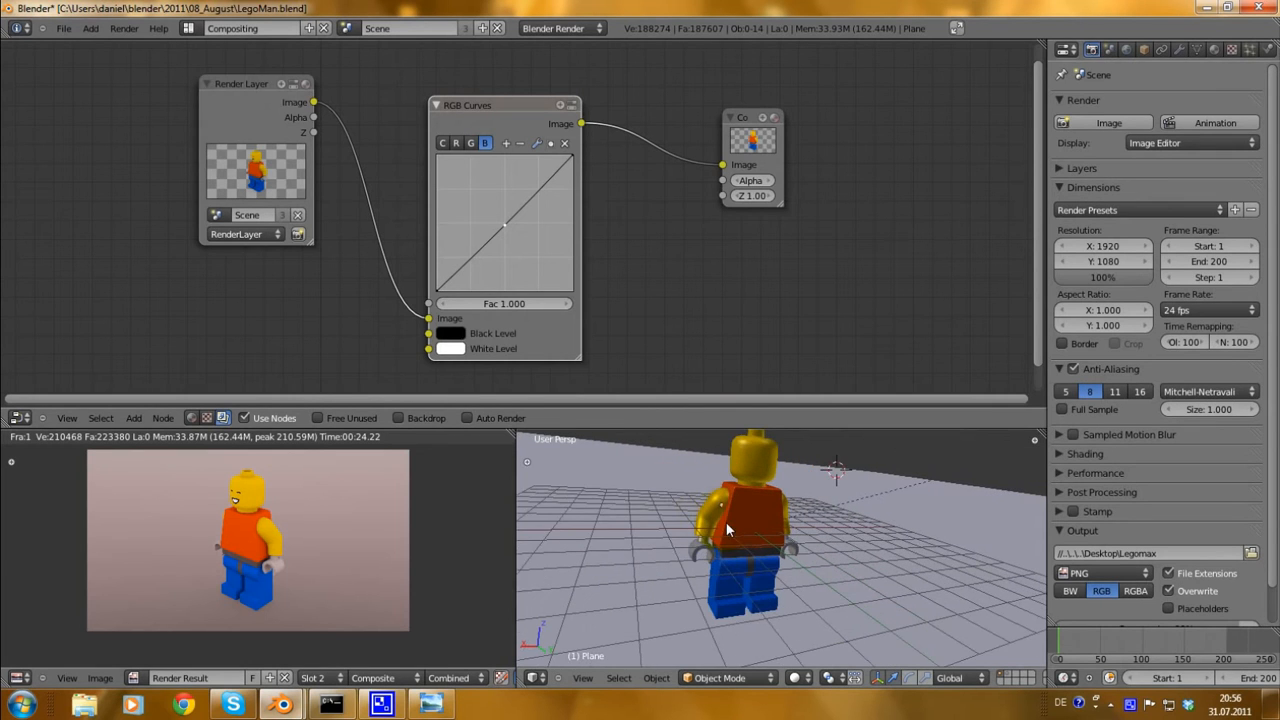
{"action": "left_click", "coordinate": [1126, 49]}
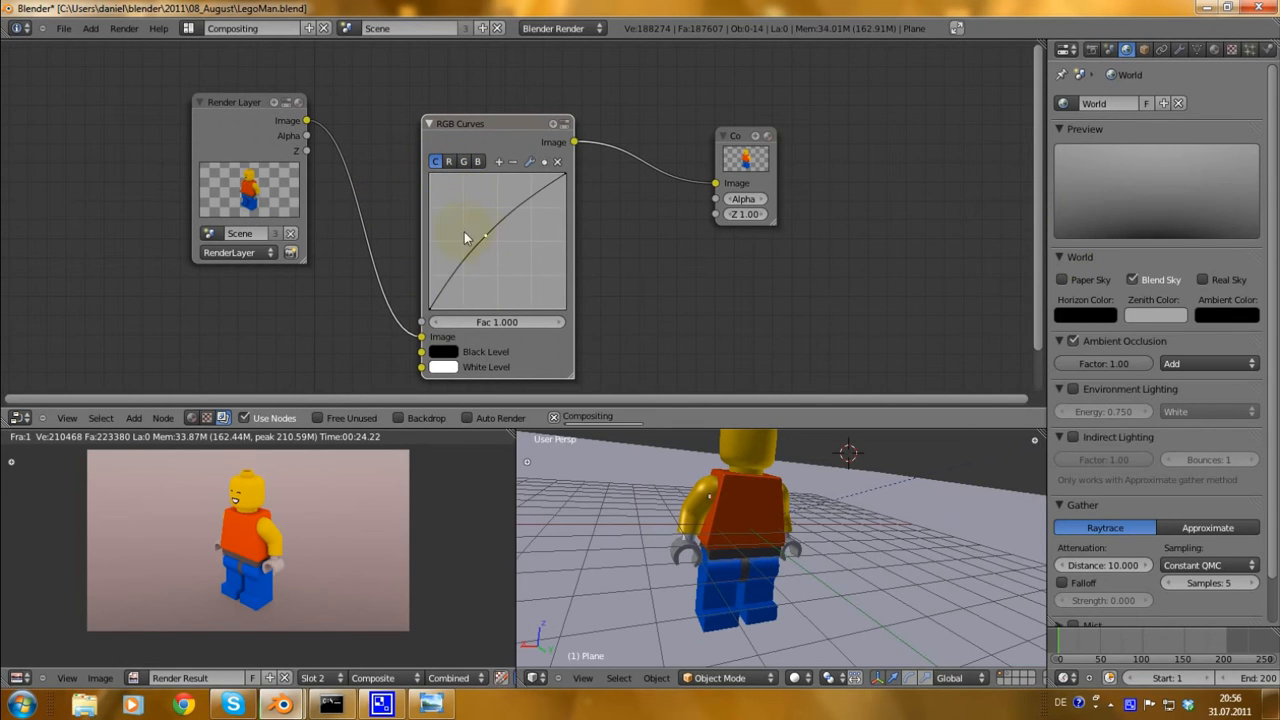
{"action": "left_click", "coordinate": [449, 161]}
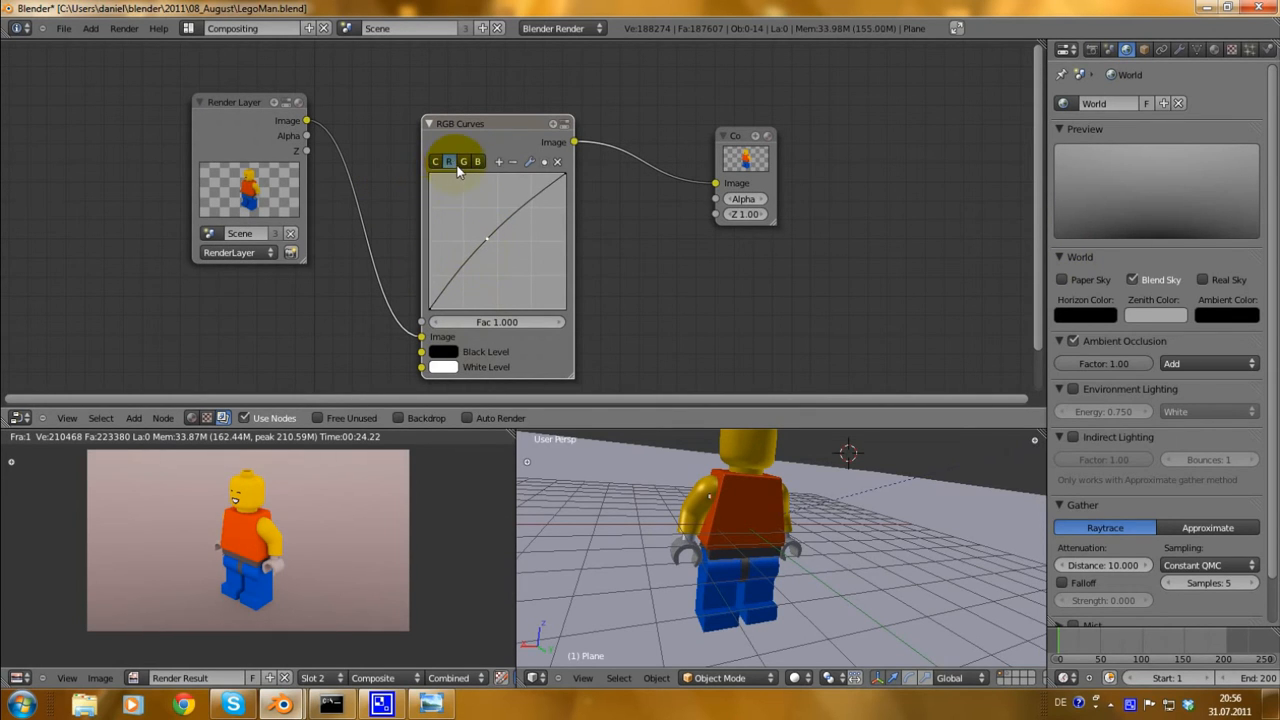
{"action": "left_click", "coordinate": [478, 161]}
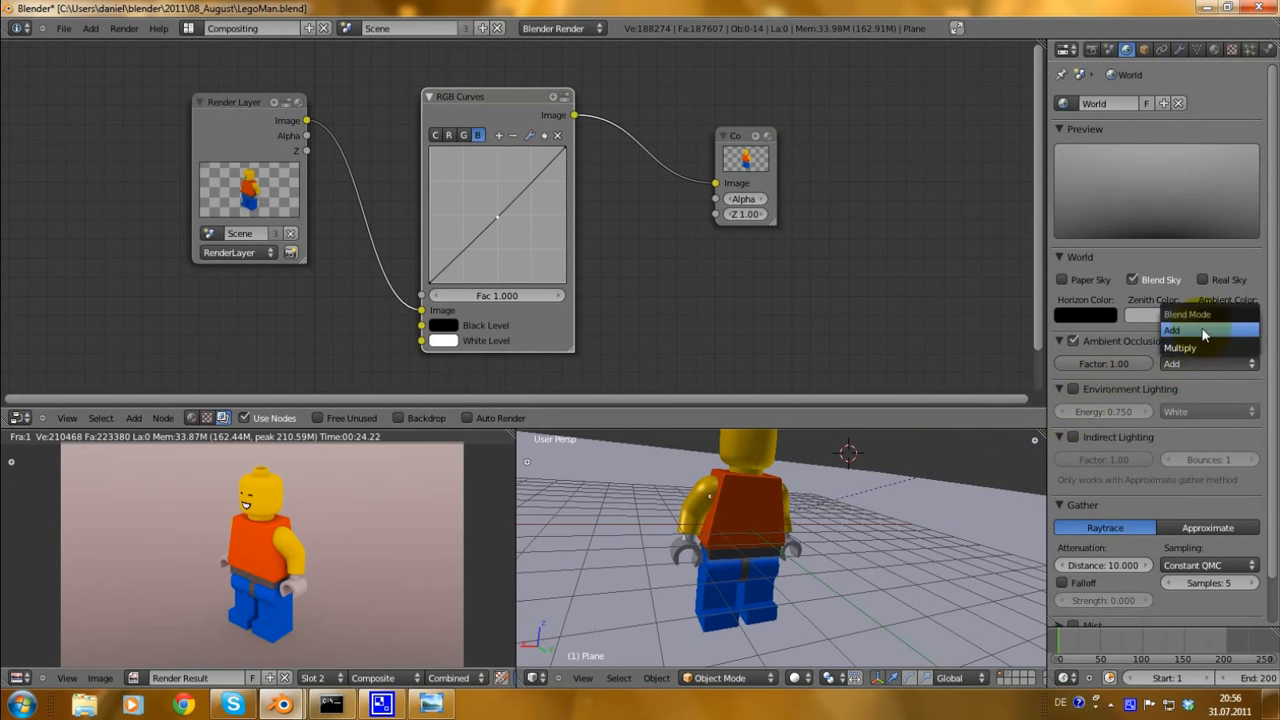
{"action": "left_click", "coordinate": [1171, 330]}
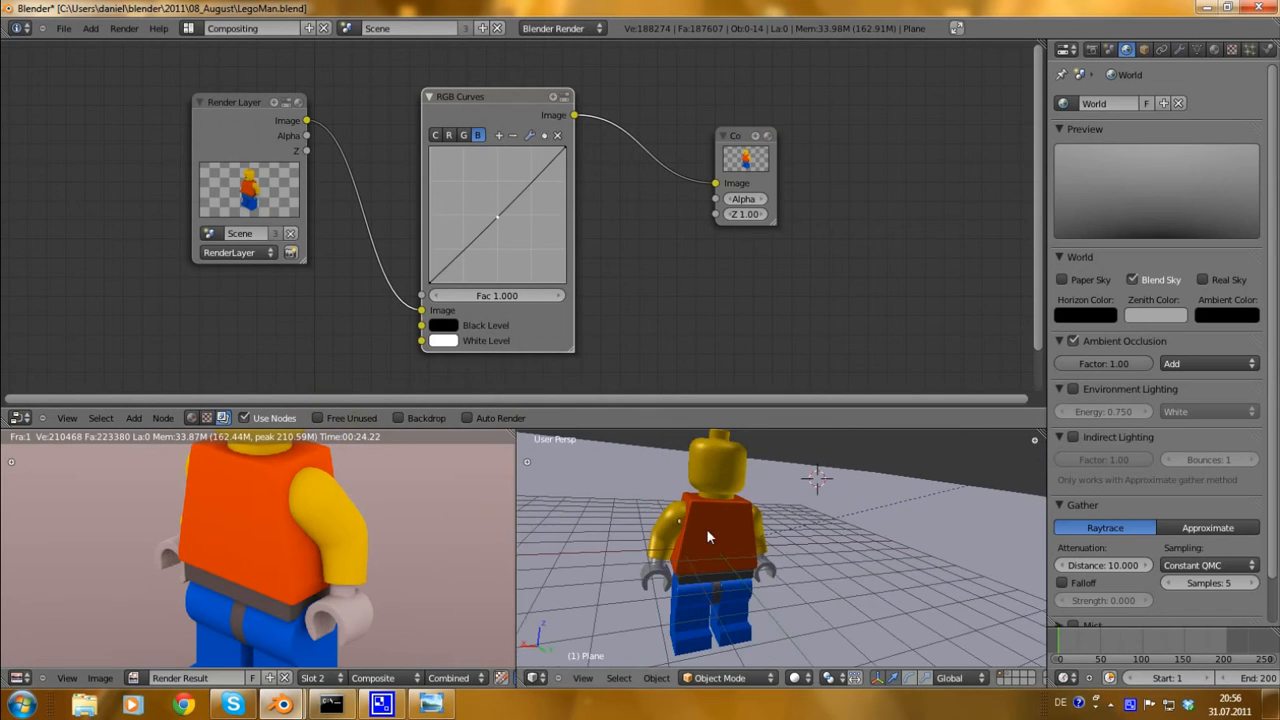
{"action": "left_click", "coordinate": [250, 27]}
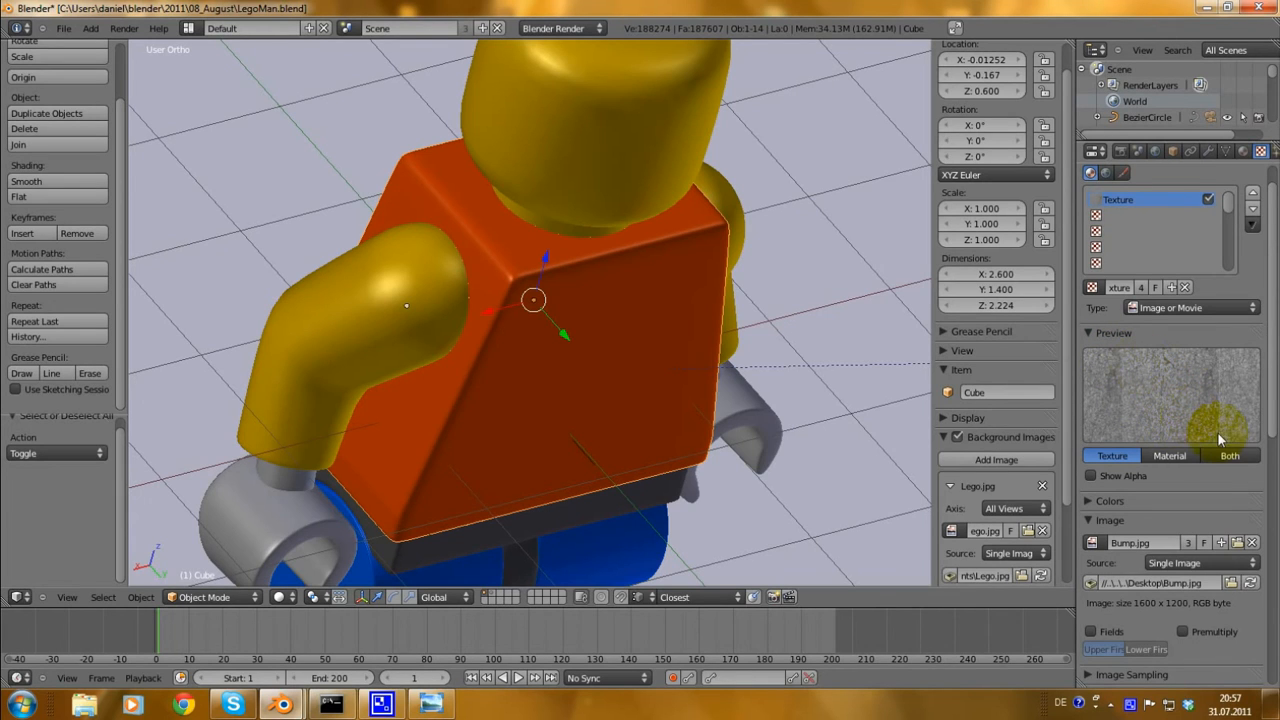
{"action": "mouse_move", "coordinate": [1218, 406]}
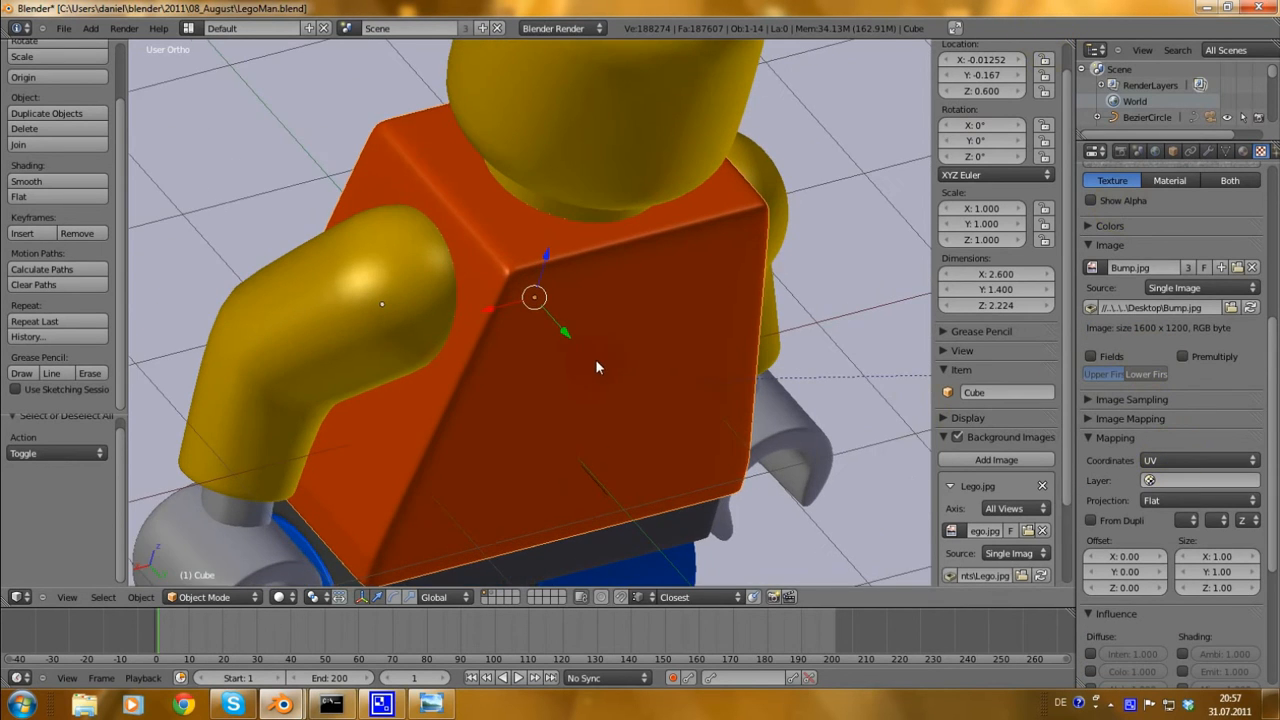
Scroll through the torso's Bump.jpg Image, UV Mapping and 0.050 normal Influence panels.
{"action": "scroll", "scroll_direction": "down", "scroll_amount": 3}
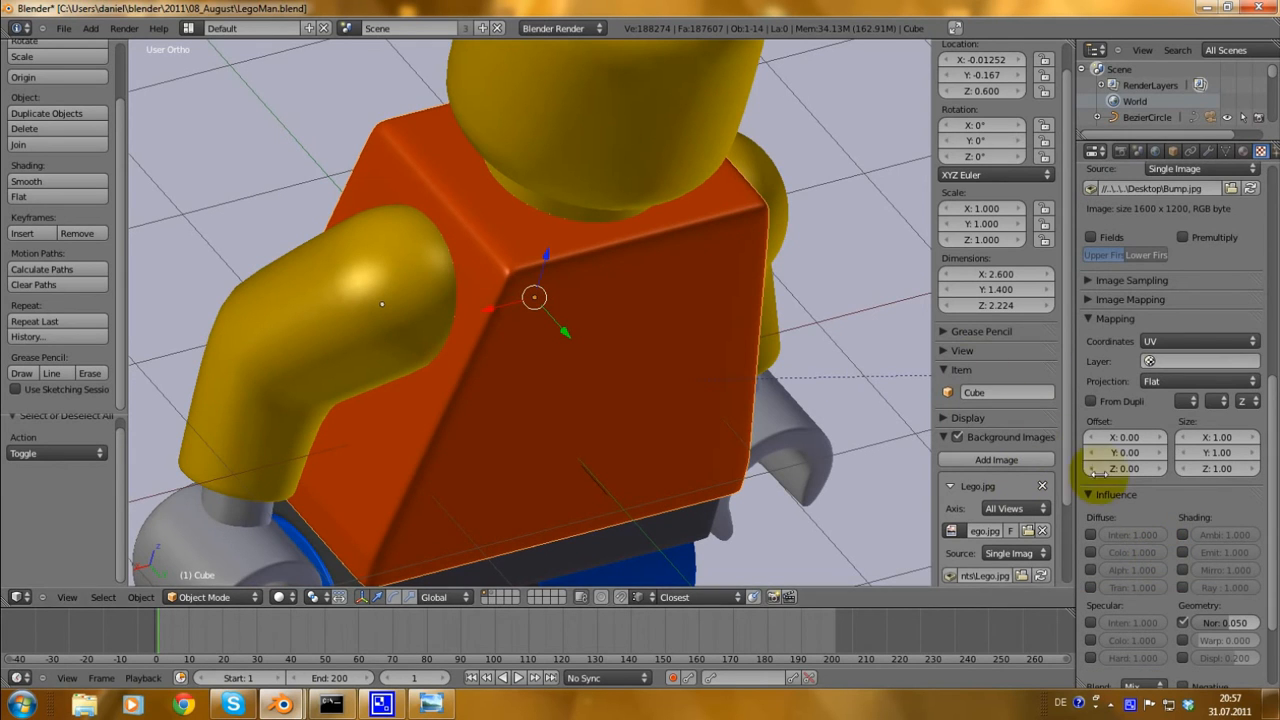
{"action": "scroll", "scroll_direction": "down", "scroll_amount": 3}
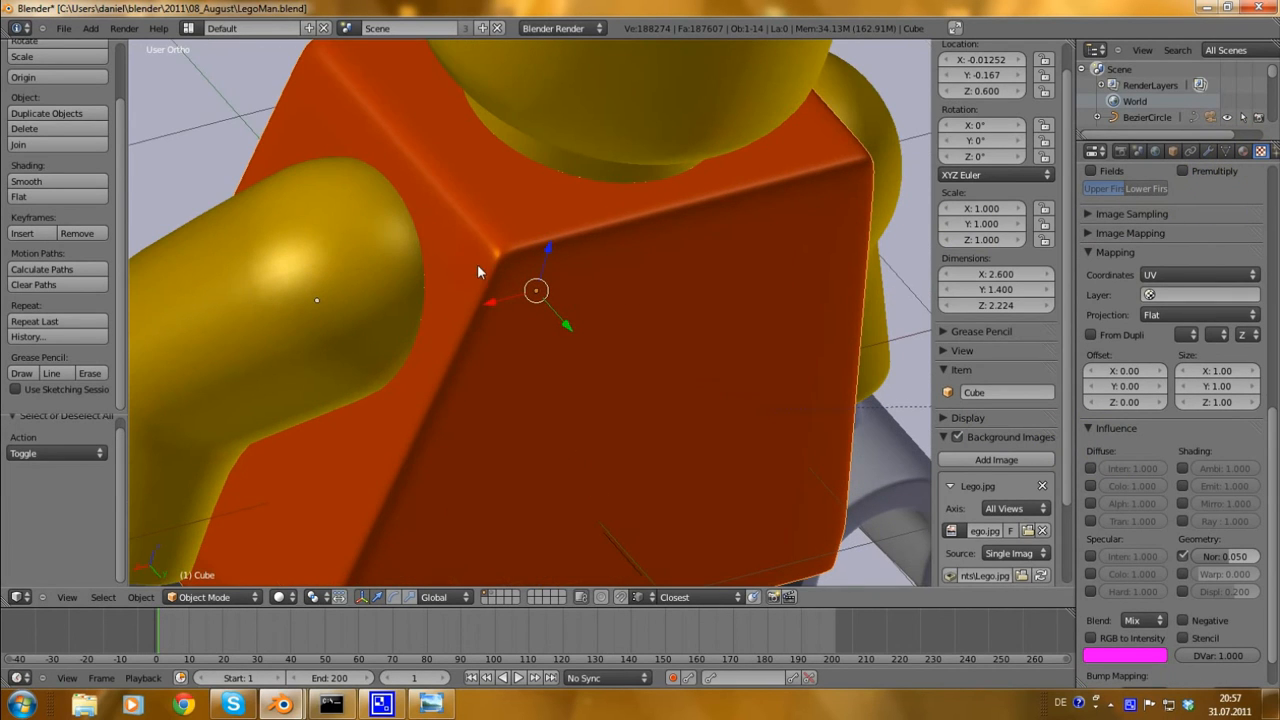
{"action": "mouse_move", "coordinate": [603, 320]}
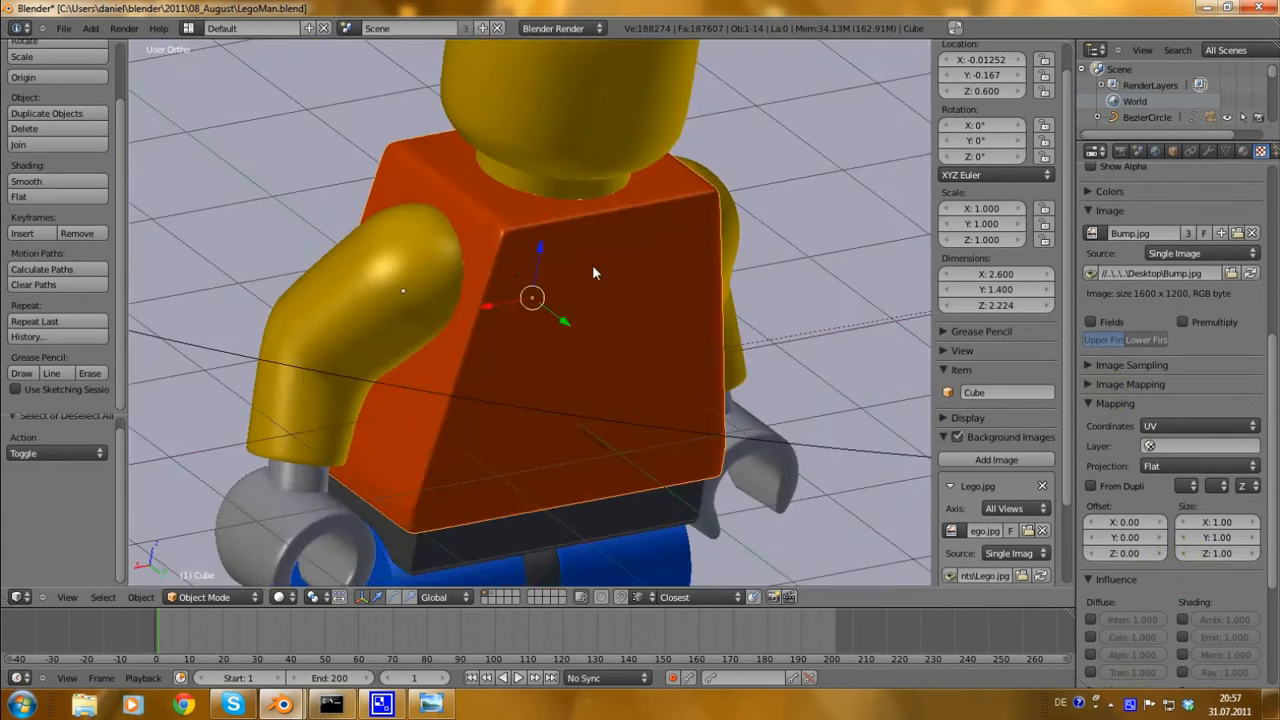
{"action": "scroll", "scroll_direction": "down", "scroll_amount": 3}
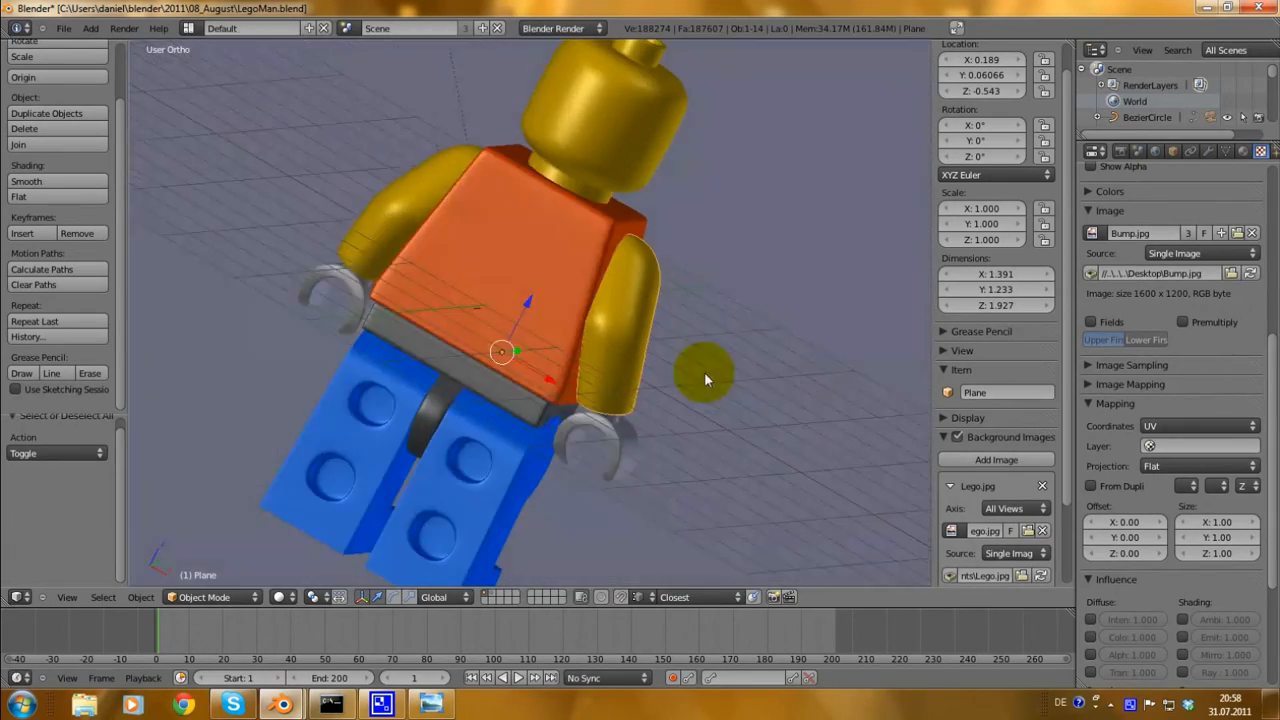
Orbit around the minifigure and zoom in close on the yellow arm.
{"action": "left_click_drag", "start_coordinate": [705, 380], "coordinate": [410, 315]}
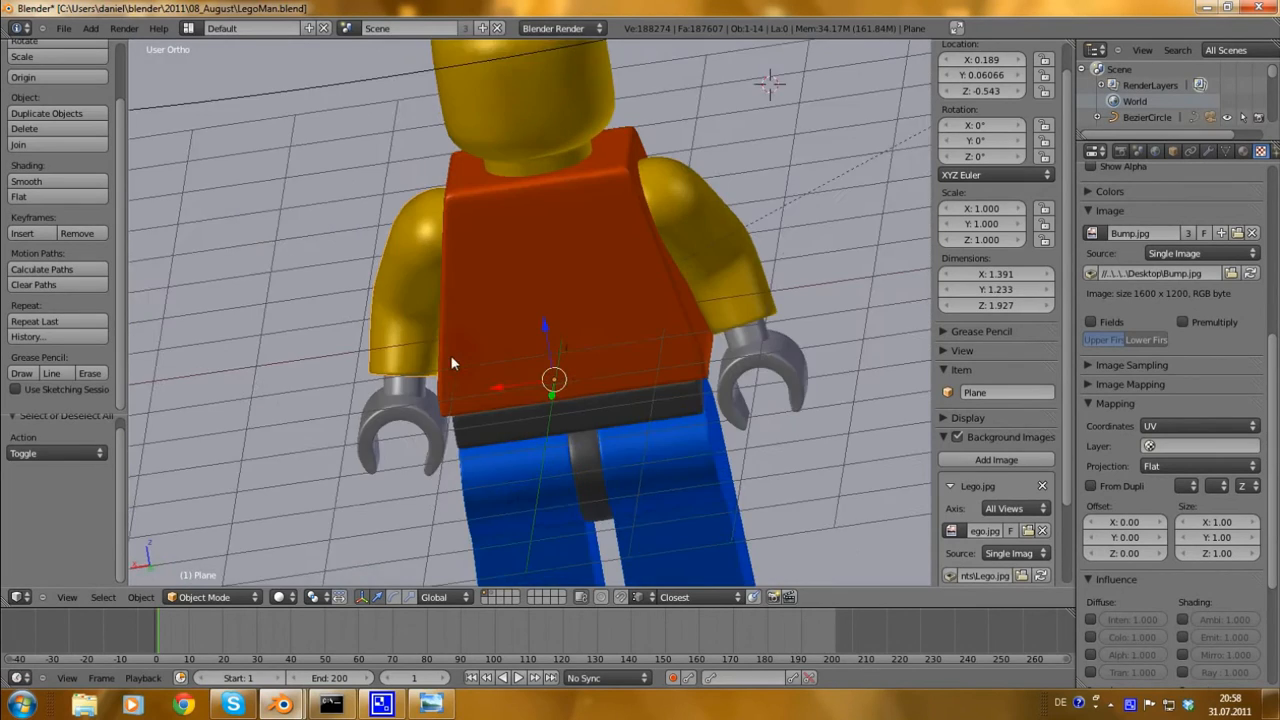
{"action": "left_click_drag", "start_coordinate": [450, 360], "coordinate": [650, 515]}
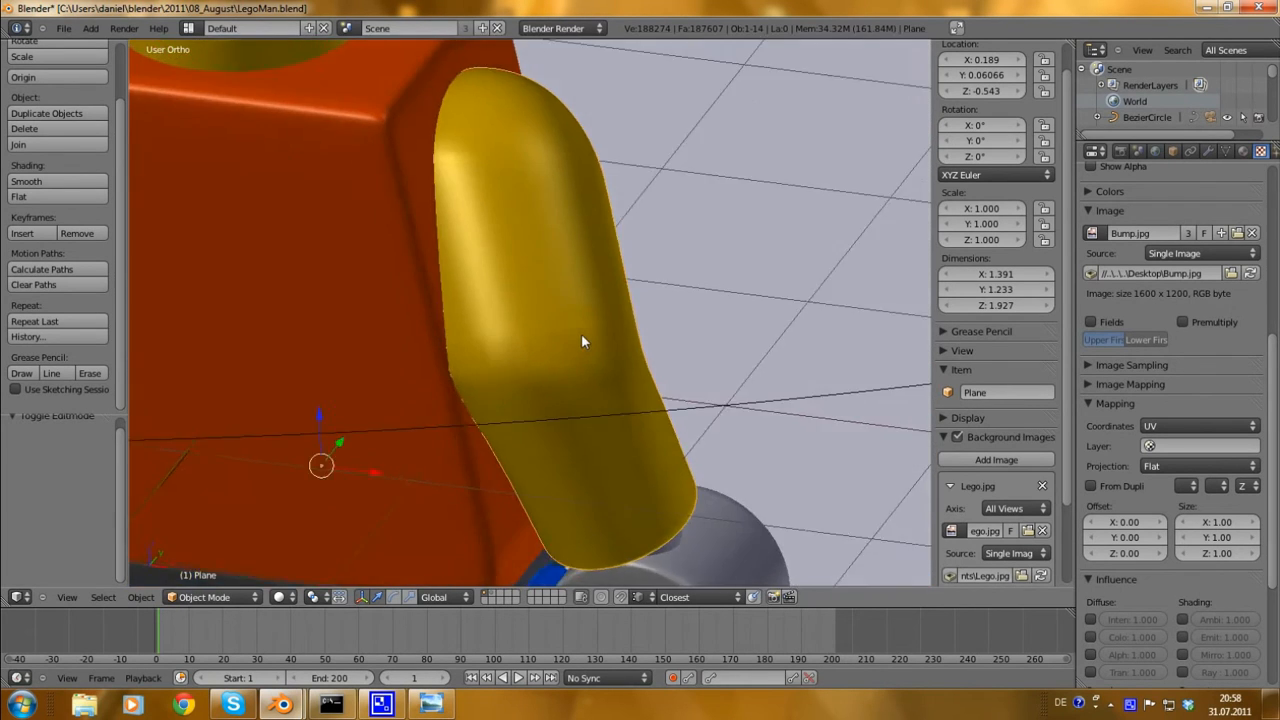
{"action": "left_click_drag", "start_coordinate": [585, 341], "coordinate": [520, 377]}
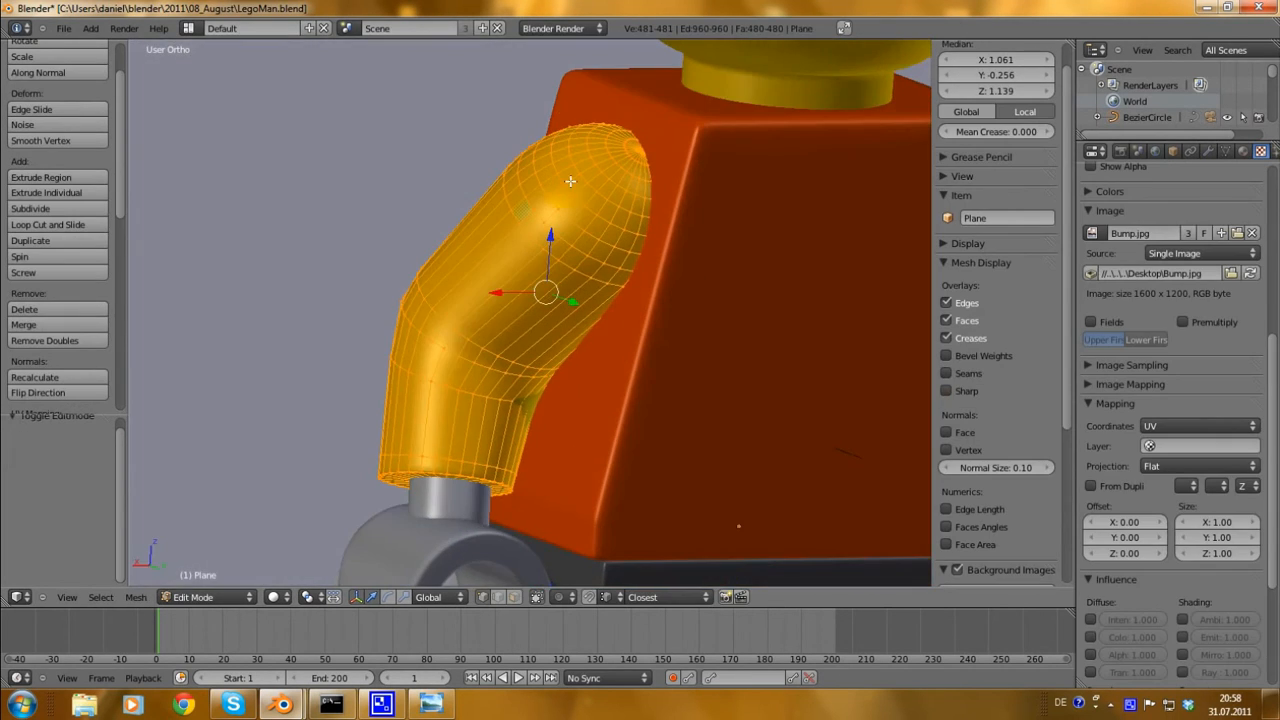
Orbit around the arm's wireframe mesh to inspect its faces and edges.
{"action": "left_click_drag", "start_coordinate": [550, 300], "coordinate": [500, 340]}
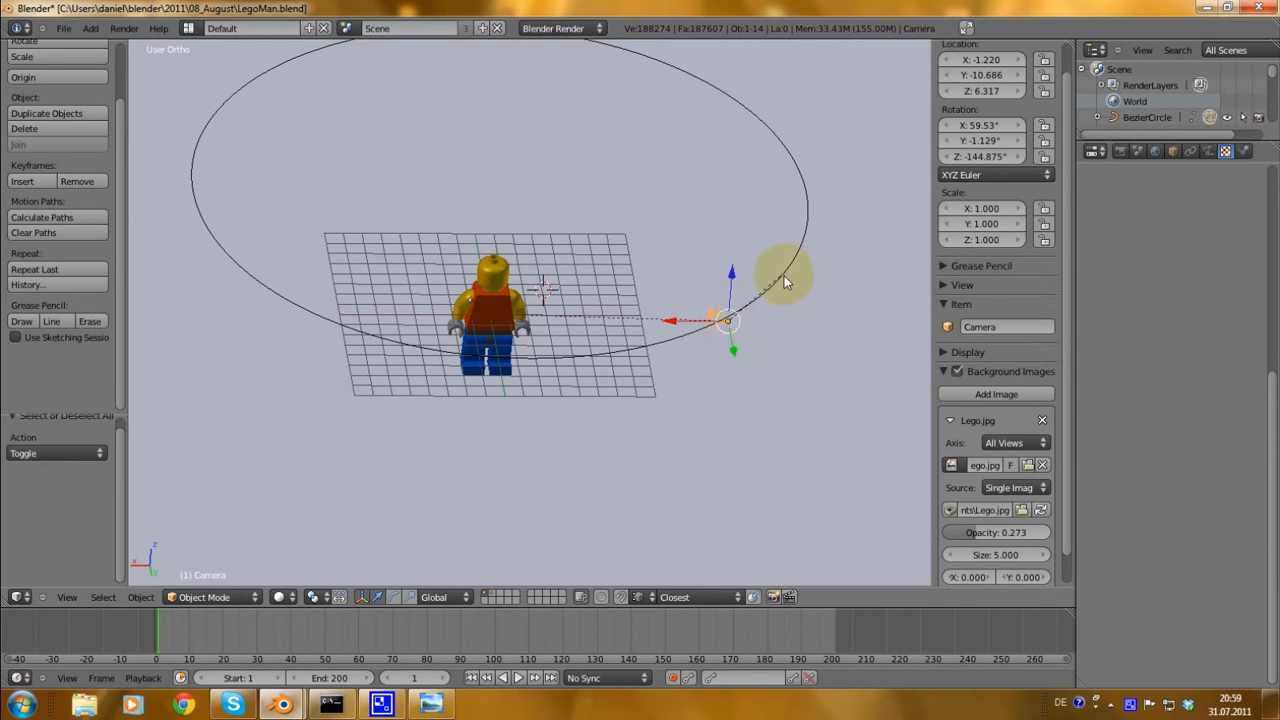
{"action": "mouse_move", "coordinate": [818, 263]}
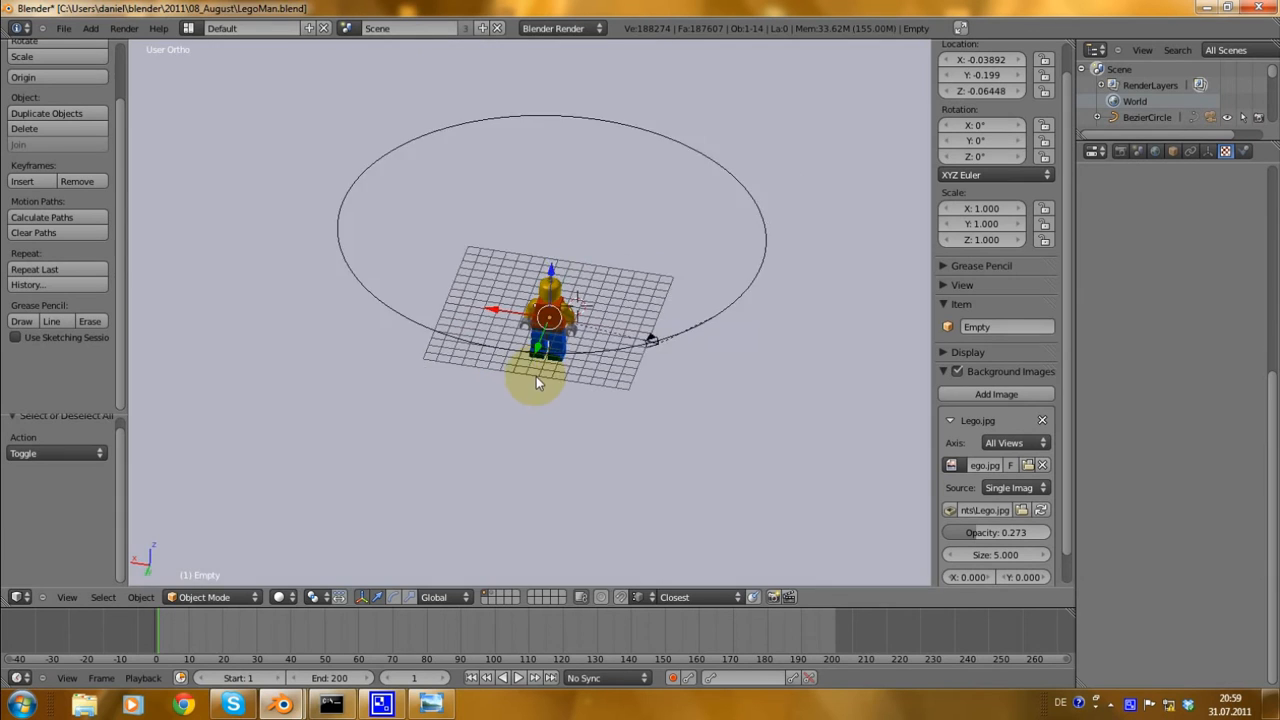
Zoom in on the minifigure and show the camera's Track To constraint targeting Empty.
{"action": "left_click_drag", "start_coordinate": [550, 320], "coordinate": [545, 455]}
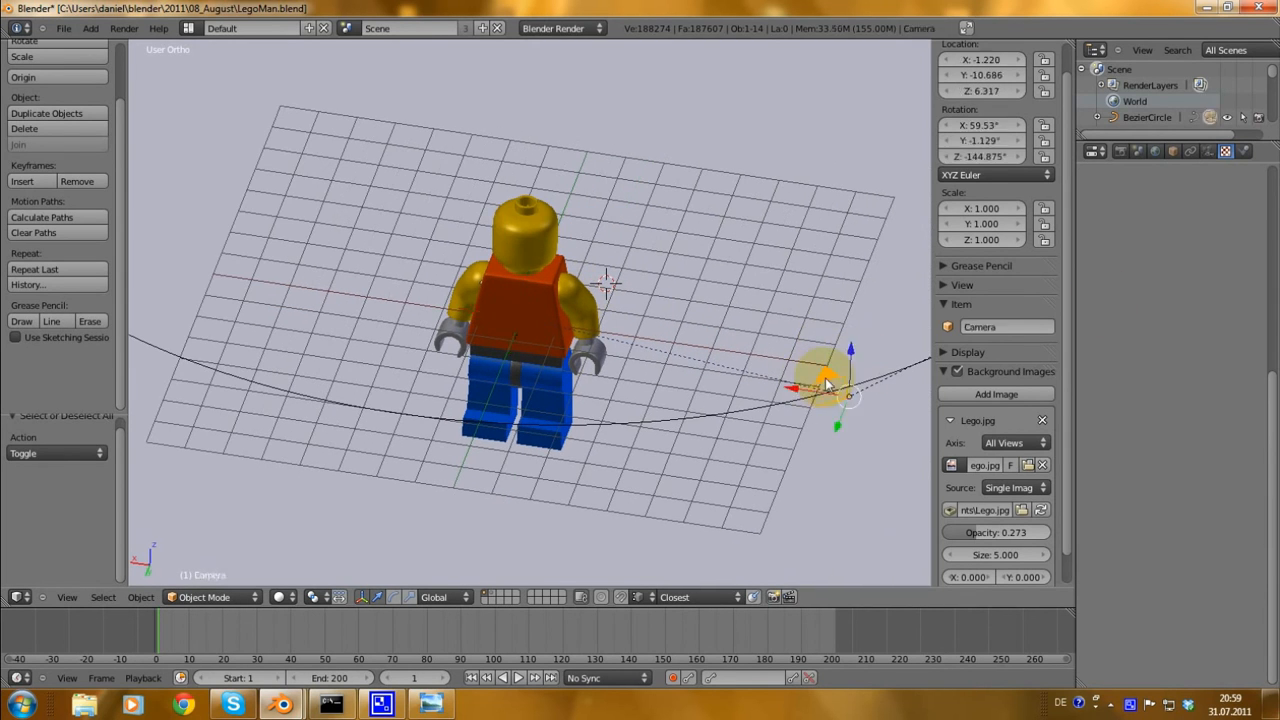
{"action": "left_click", "coordinate": [1189, 151]}
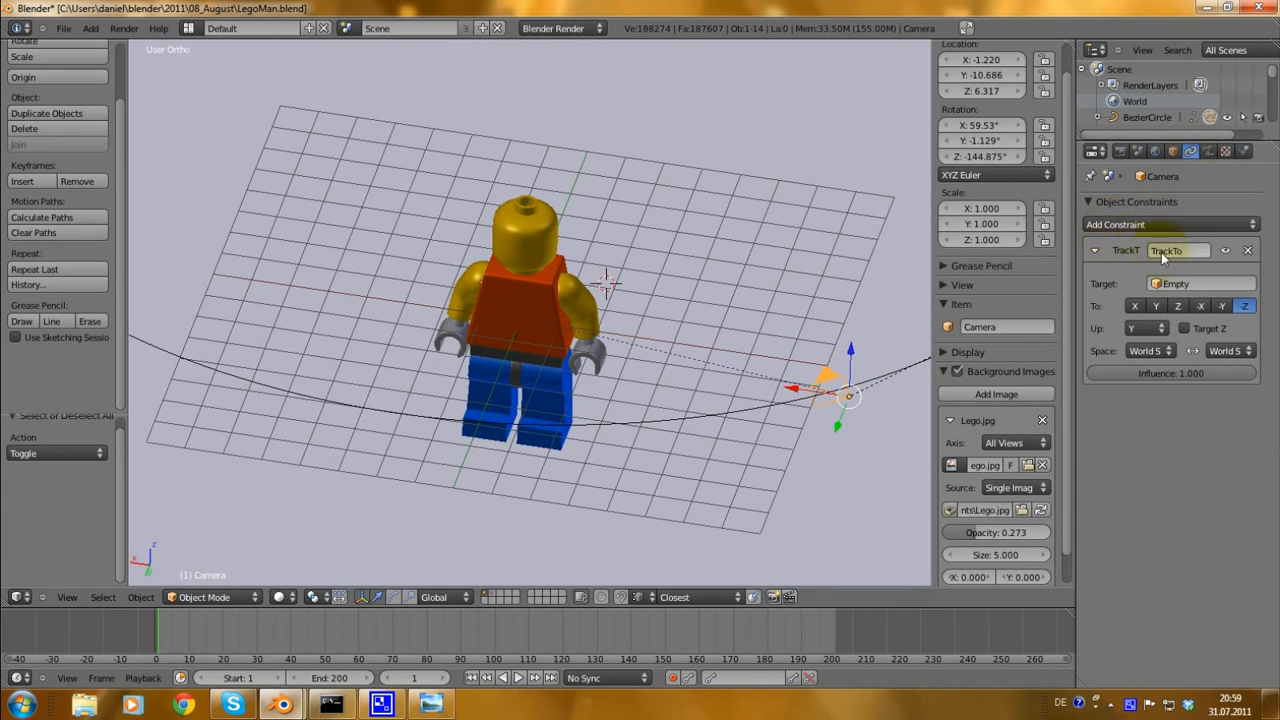
{"action": "mouse_move", "coordinate": [738, 357]}
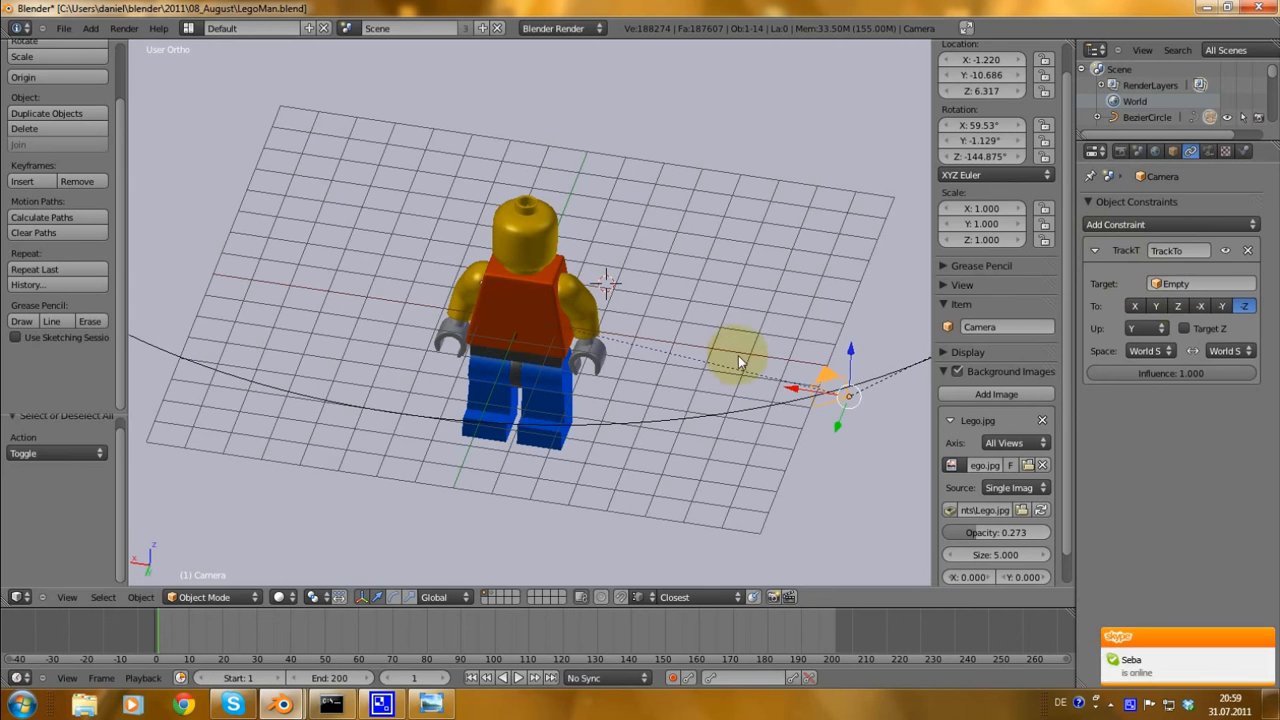